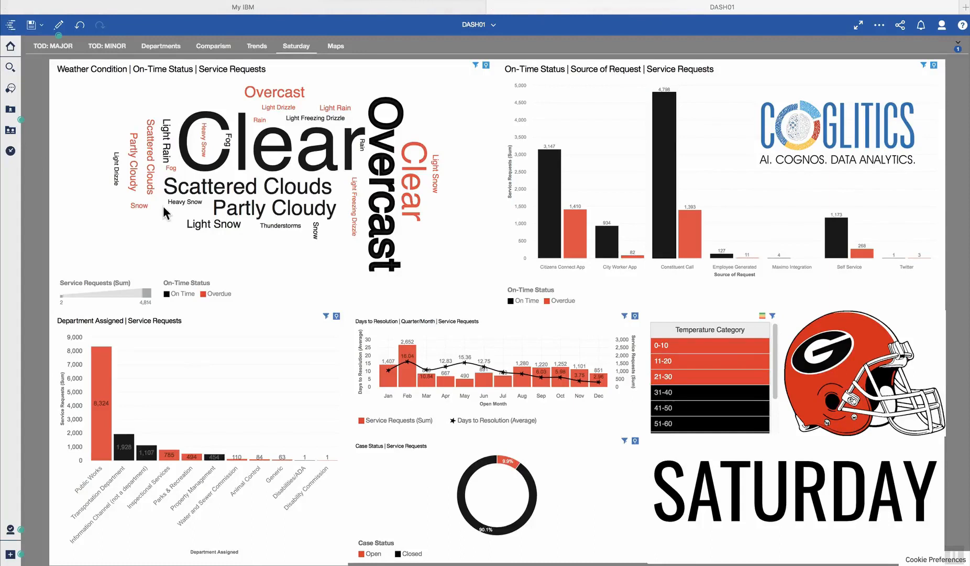
pyautogui.moveTo(124, 166)
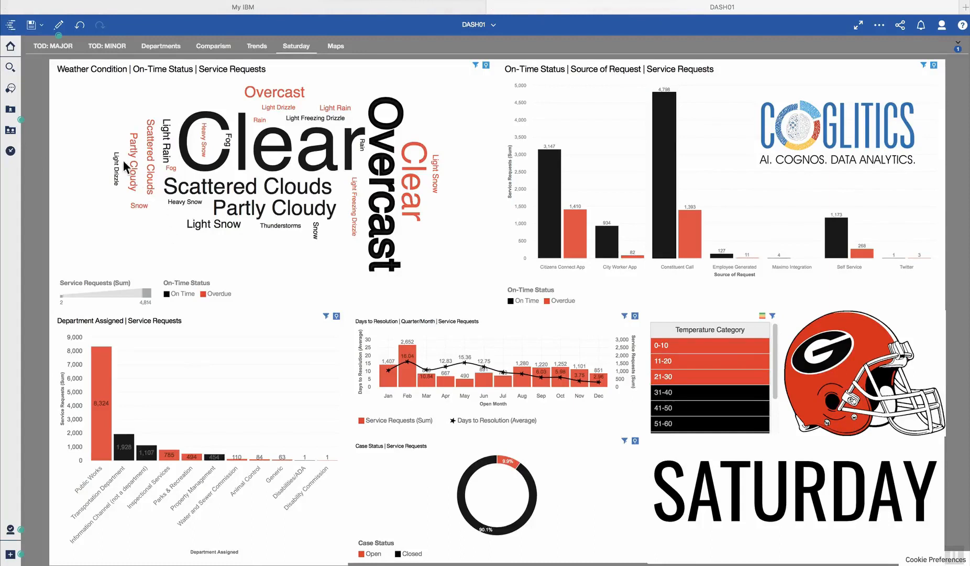
pyautogui.moveTo(122, 159)
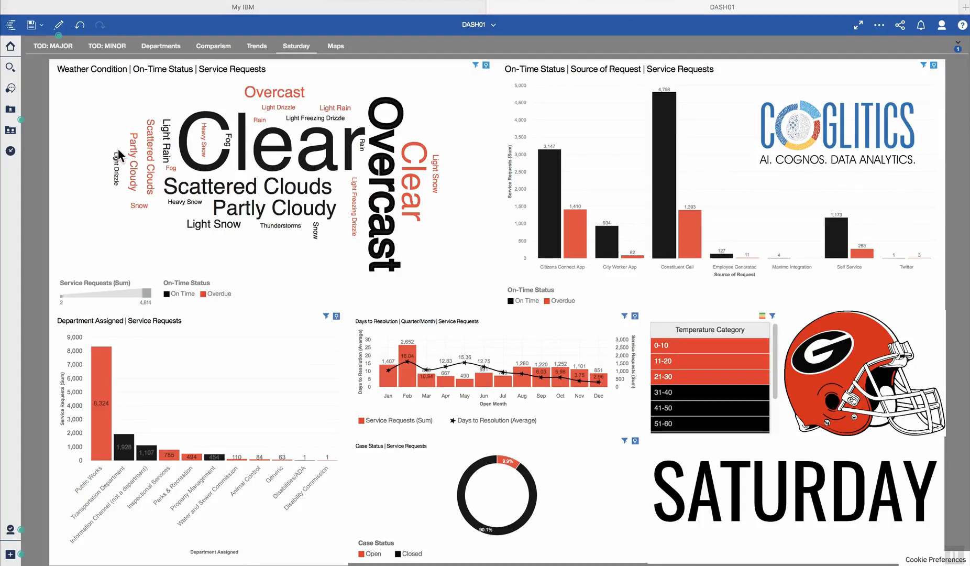
pyautogui.moveTo(191, 160)
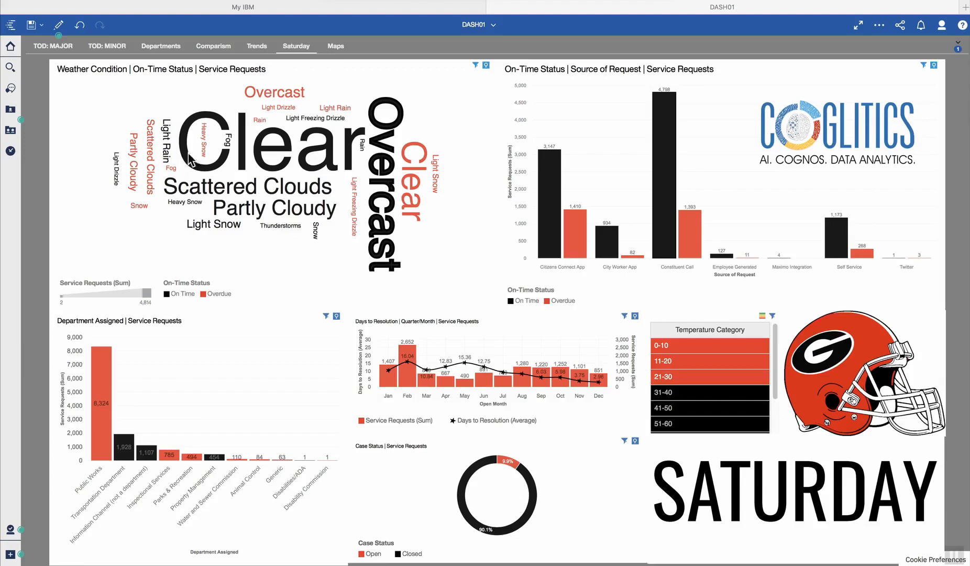
pyautogui.moveTo(155, 117)
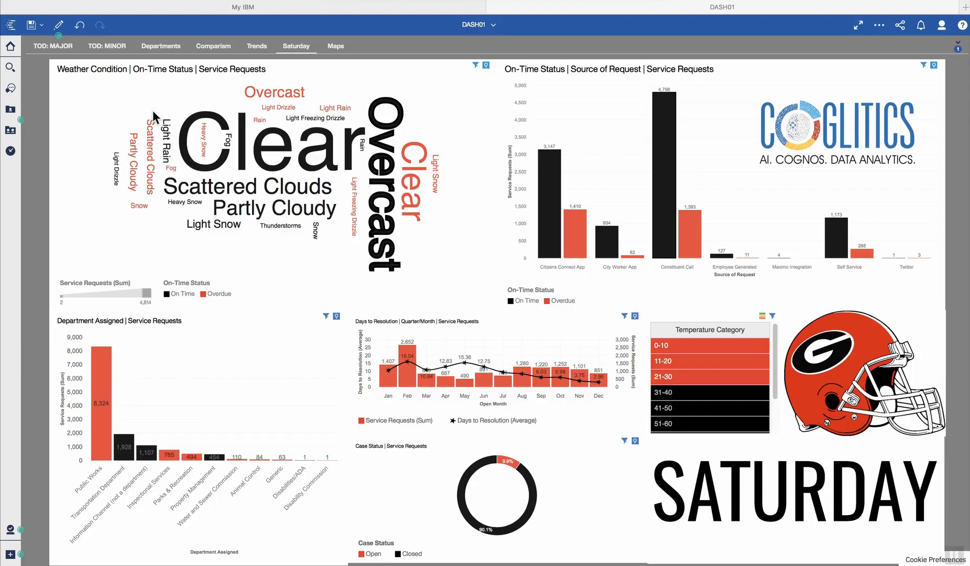
pyautogui.moveTo(604, 159)
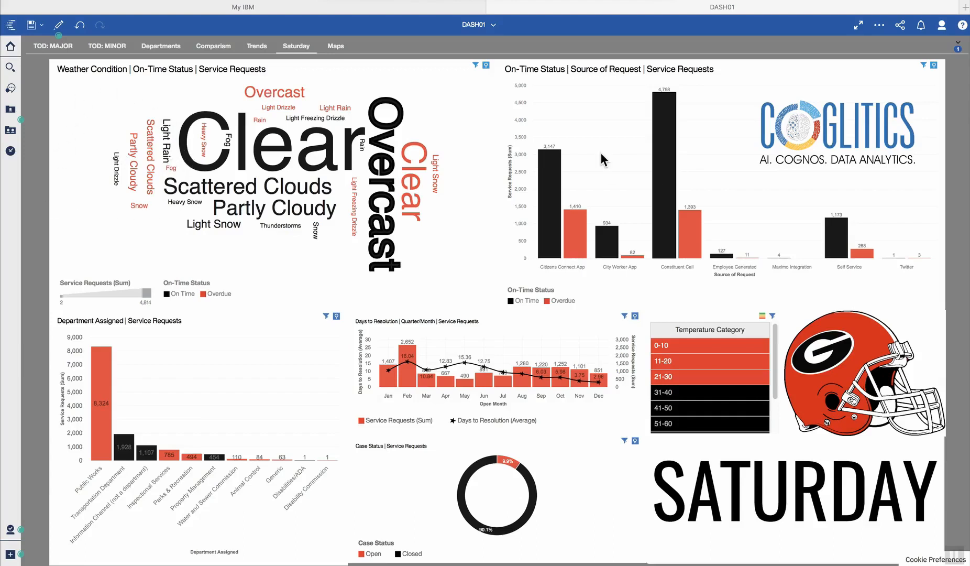
pyautogui.moveTo(658, 159)
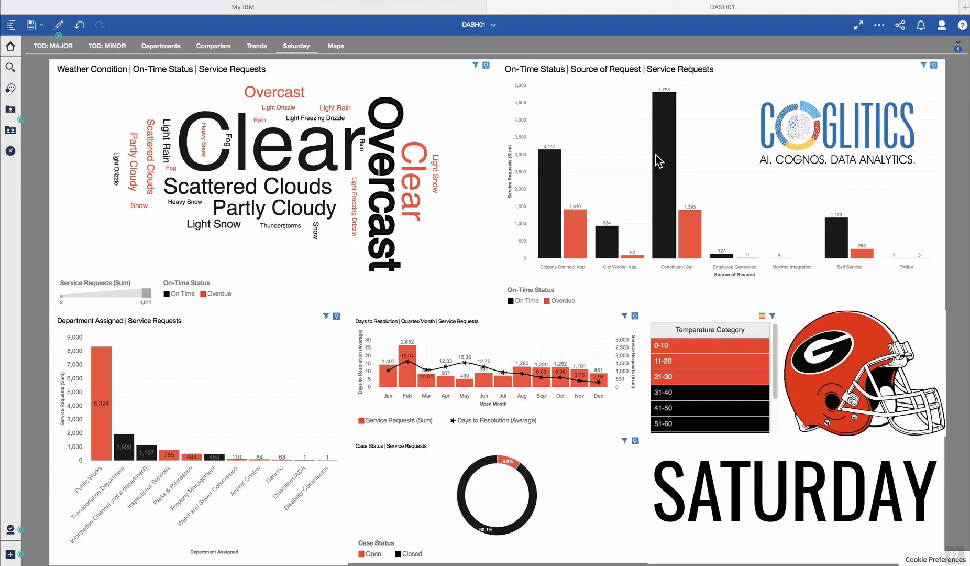
pyautogui.moveTo(823, 130)
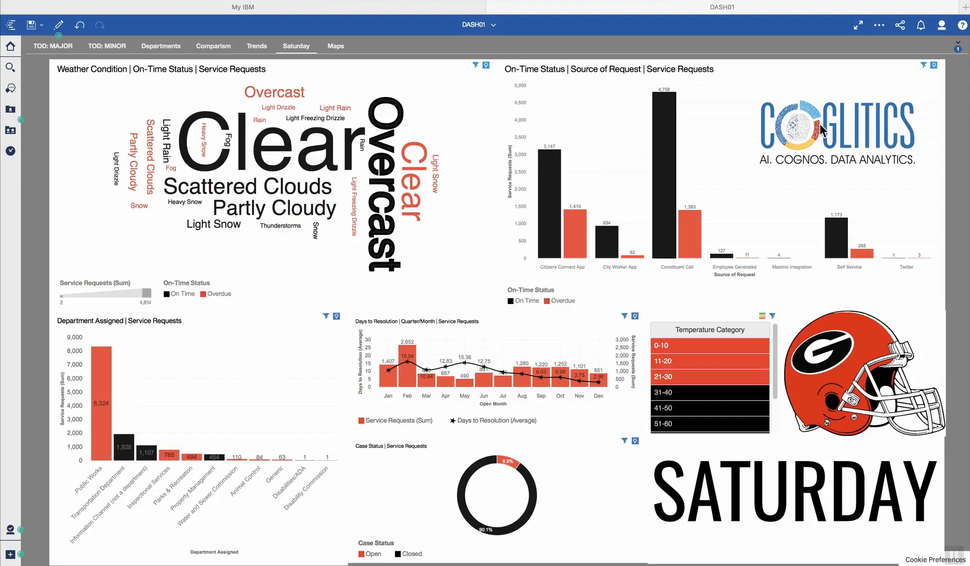
pyautogui.moveTo(177, 415)
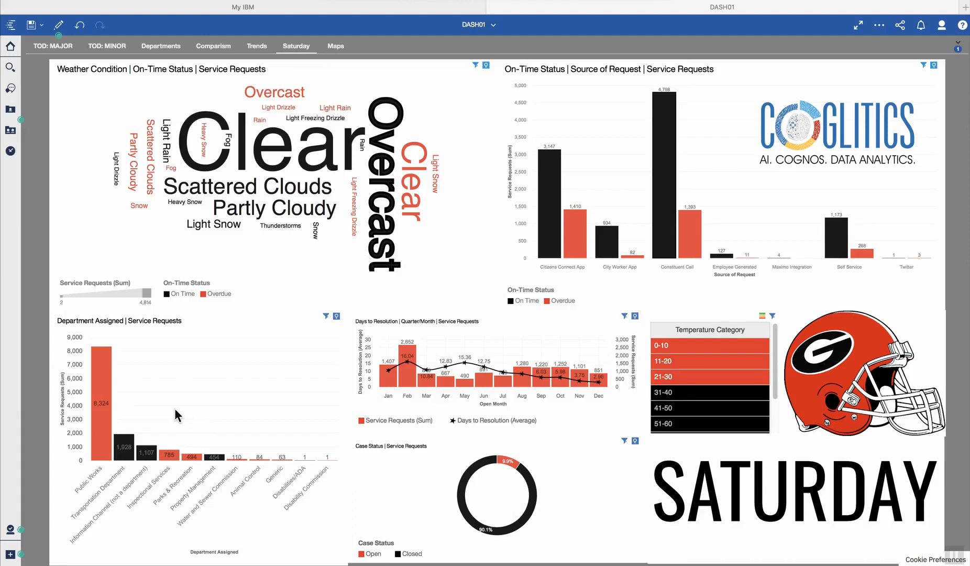
pyautogui.moveTo(482, 385)
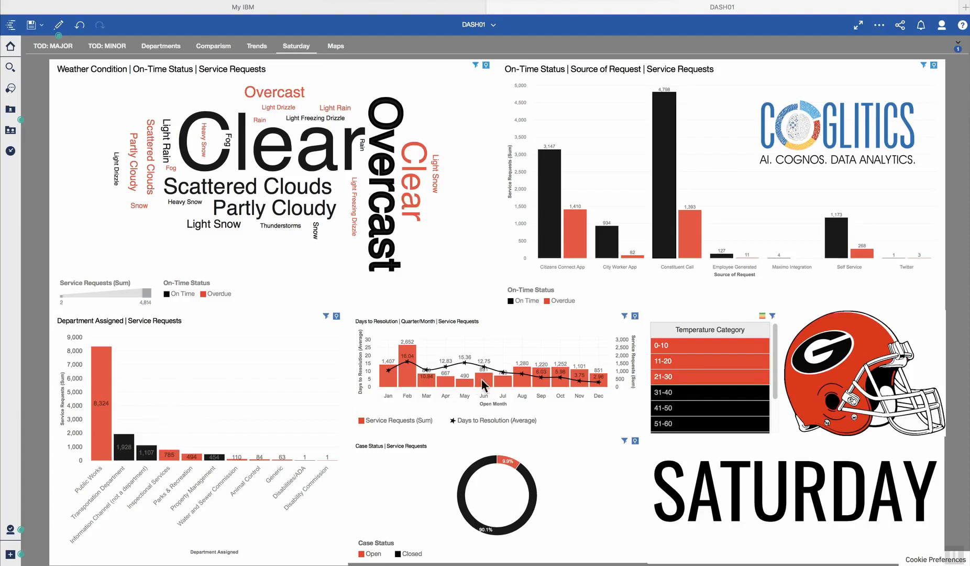
pyautogui.moveTo(492, 346)
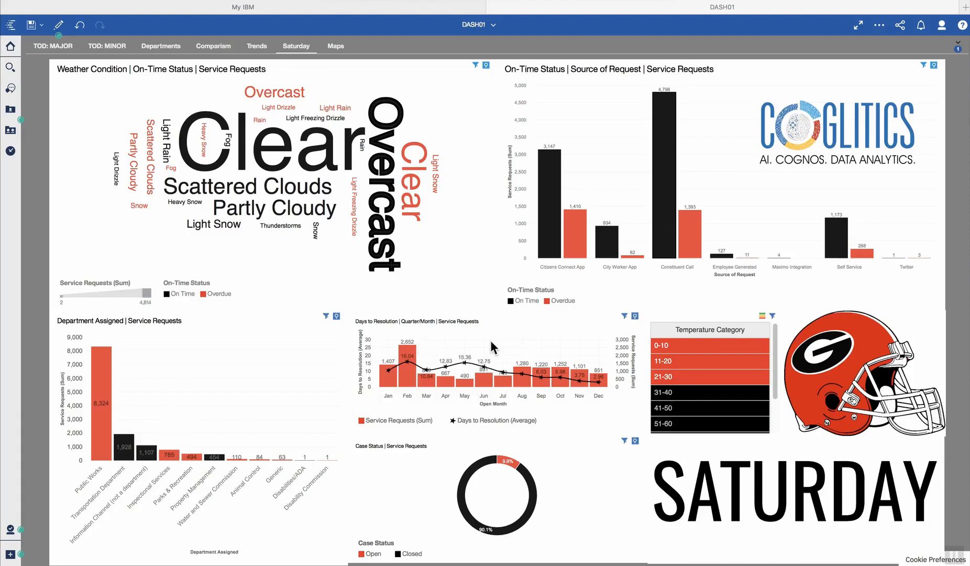
pyautogui.moveTo(457, 500)
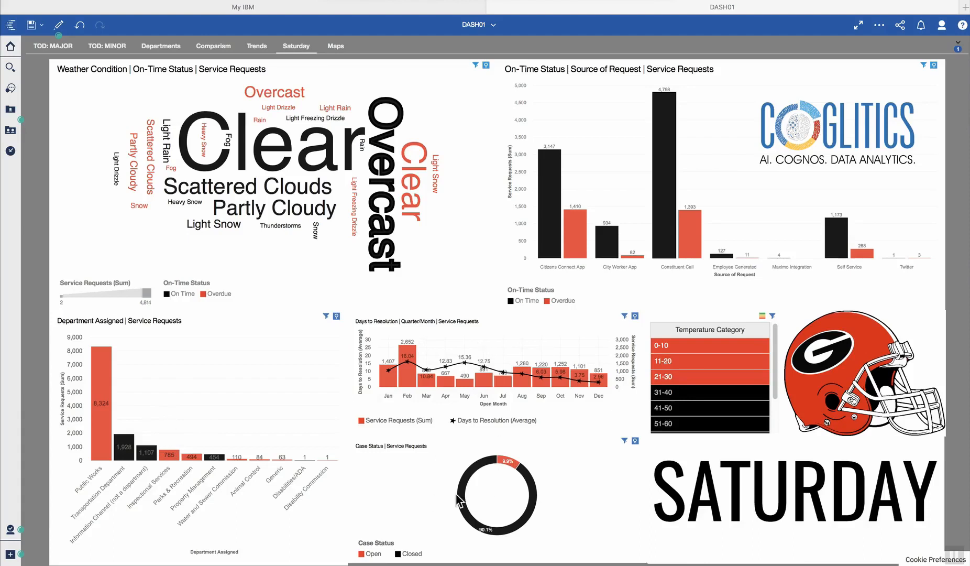
pyautogui.moveTo(489, 473)
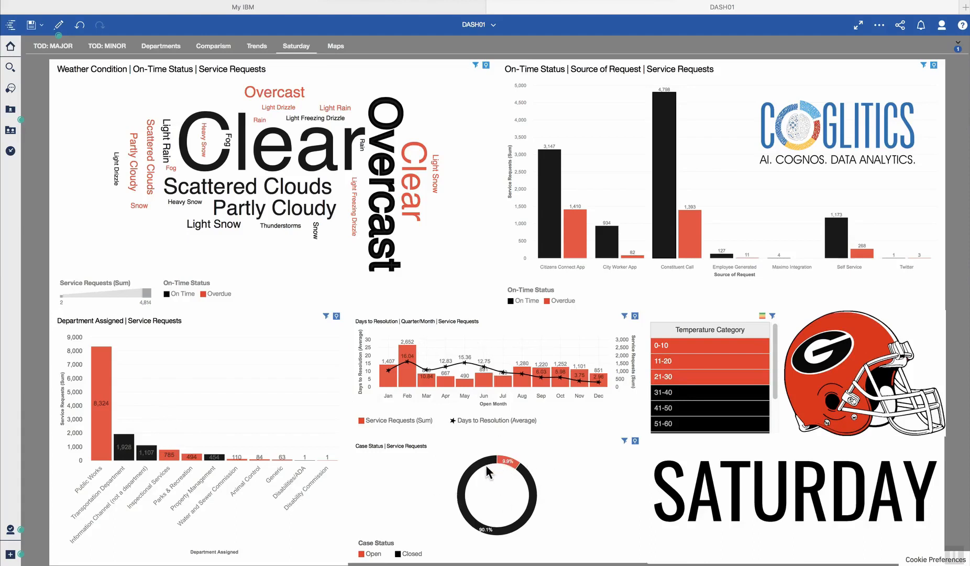
# Select the 0-10 range in the Temperature Category list
pyautogui.scroll(-3)
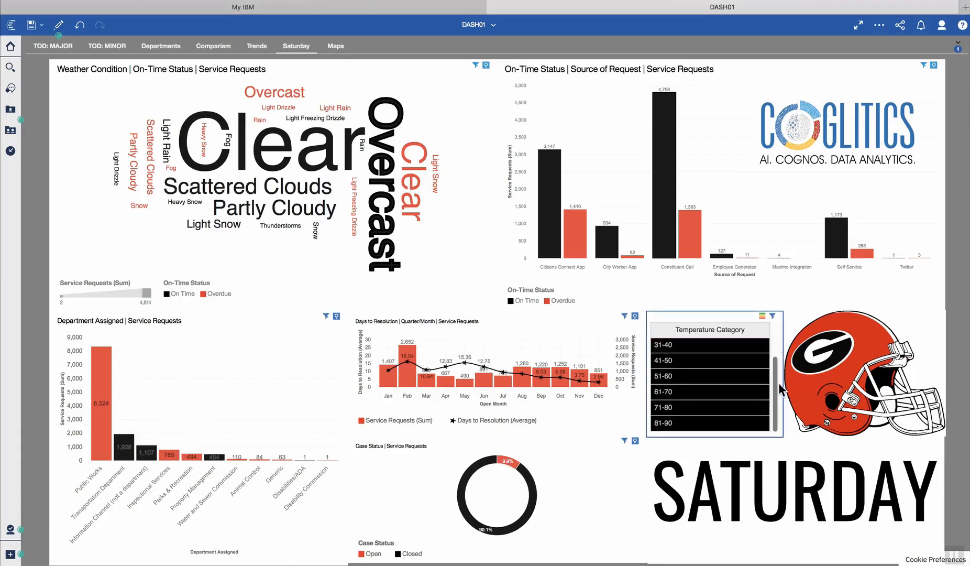
pyautogui.scroll(3)
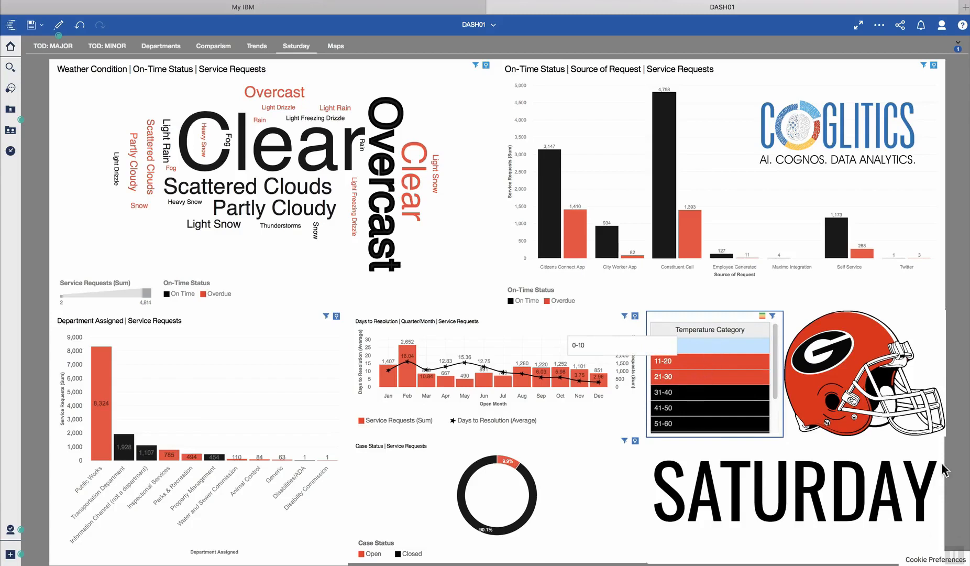
pyautogui.click(708, 346)
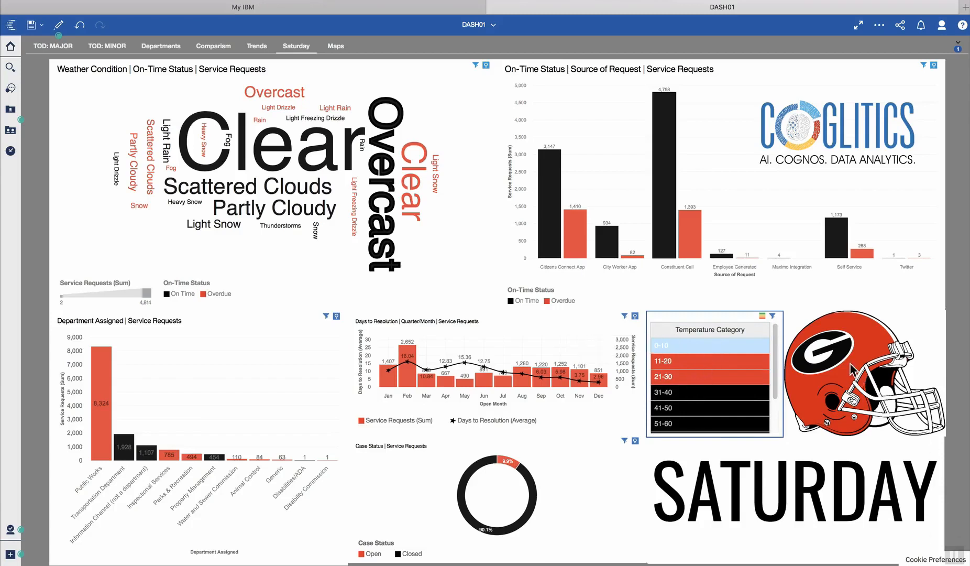
pyautogui.moveTo(334, 254)
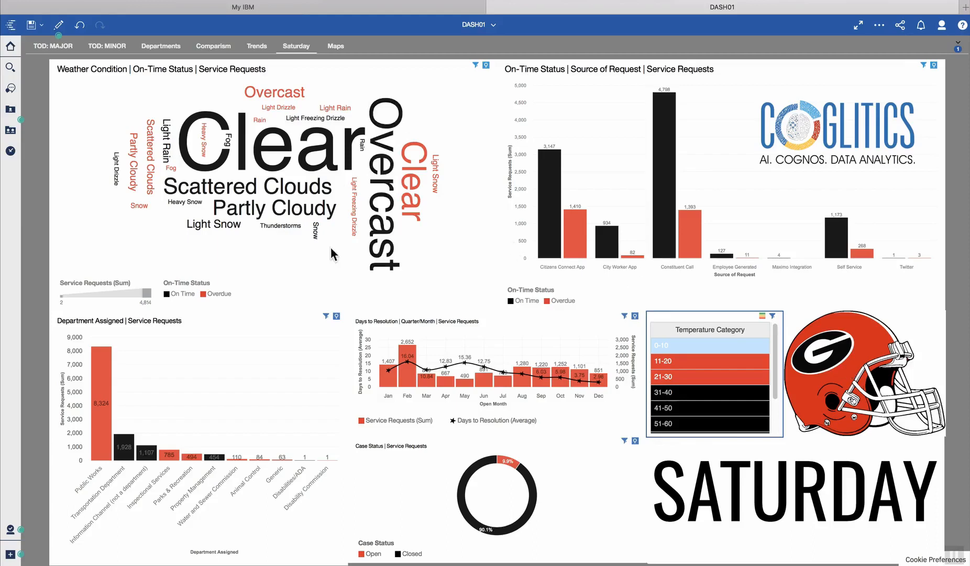
pyautogui.moveTo(536, 341)
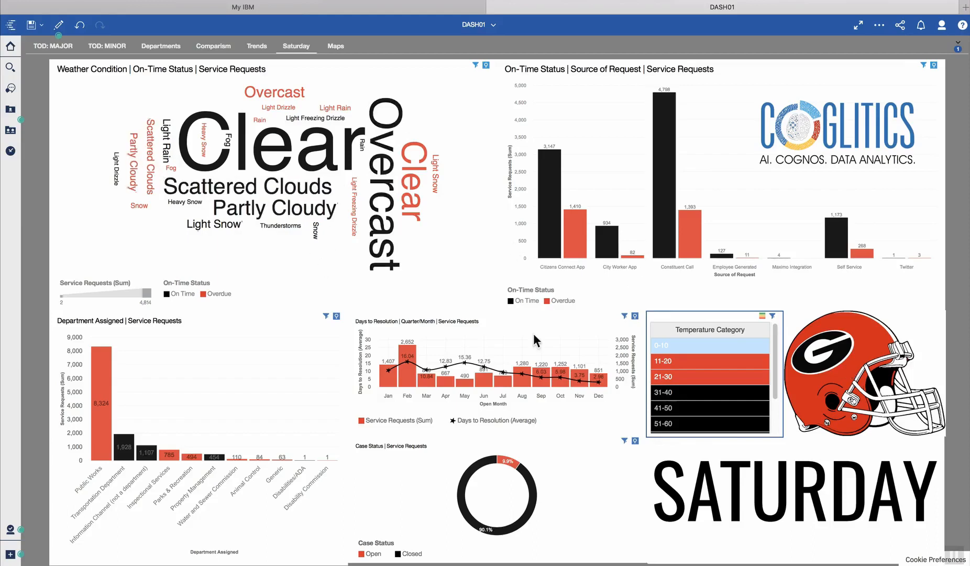
pyautogui.moveTo(97, 251)
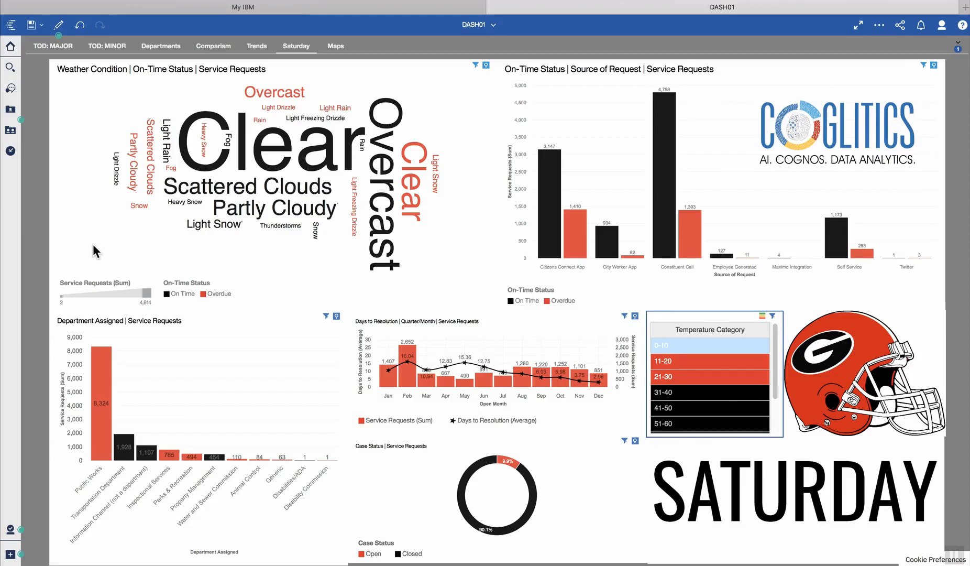
pyautogui.moveTo(757, 464)
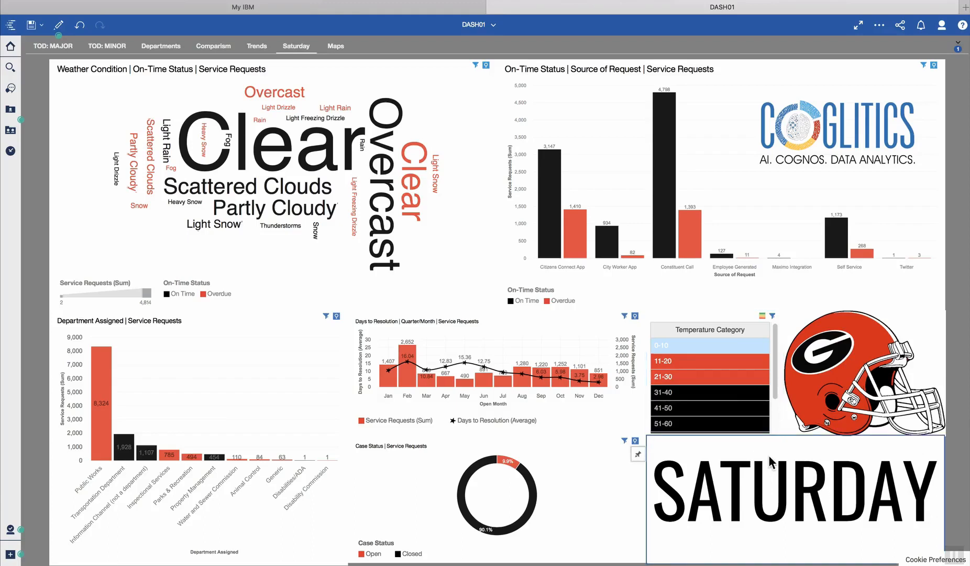
pyautogui.moveTo(780, 464)
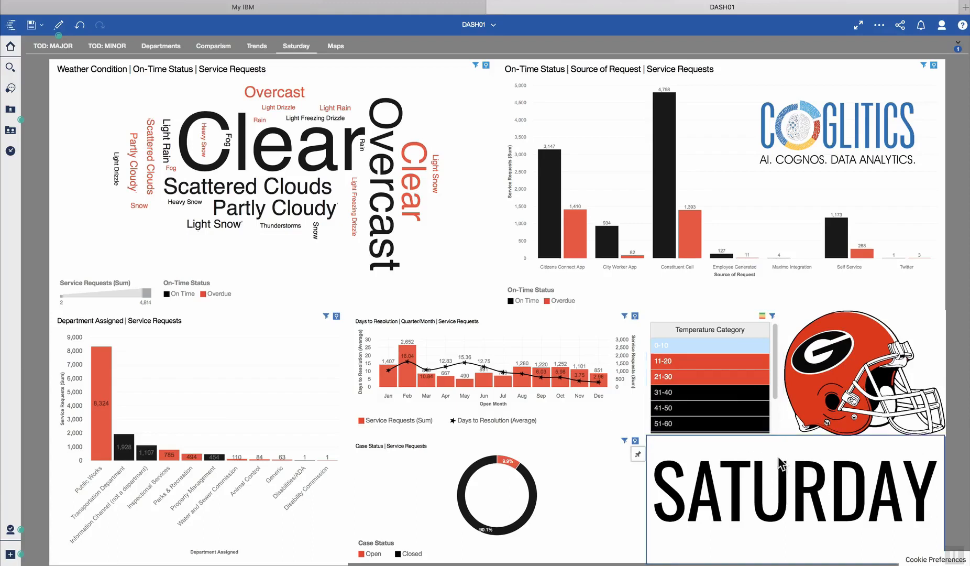
pyautogui.moveTo(758, 431)
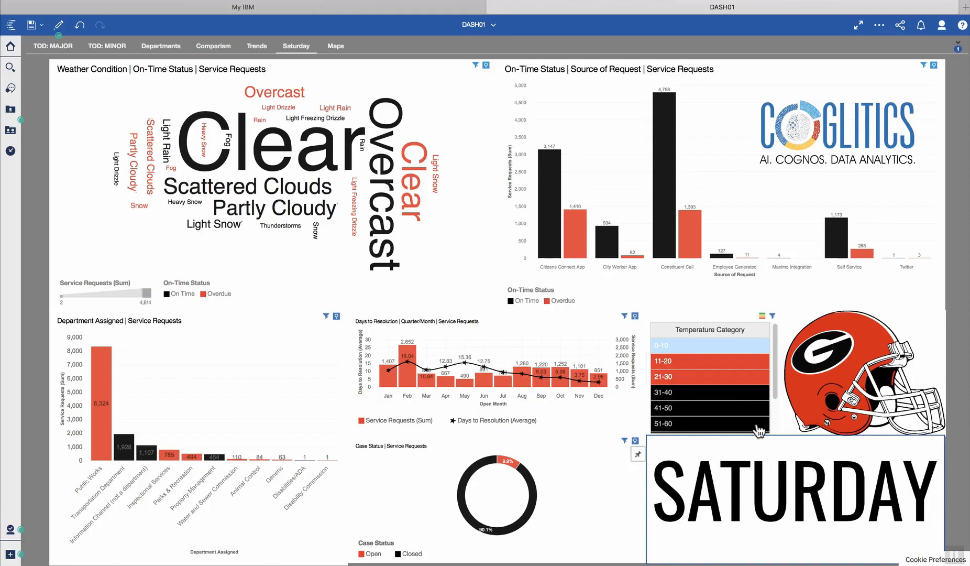
pyautogui.moveTo(422, 120)
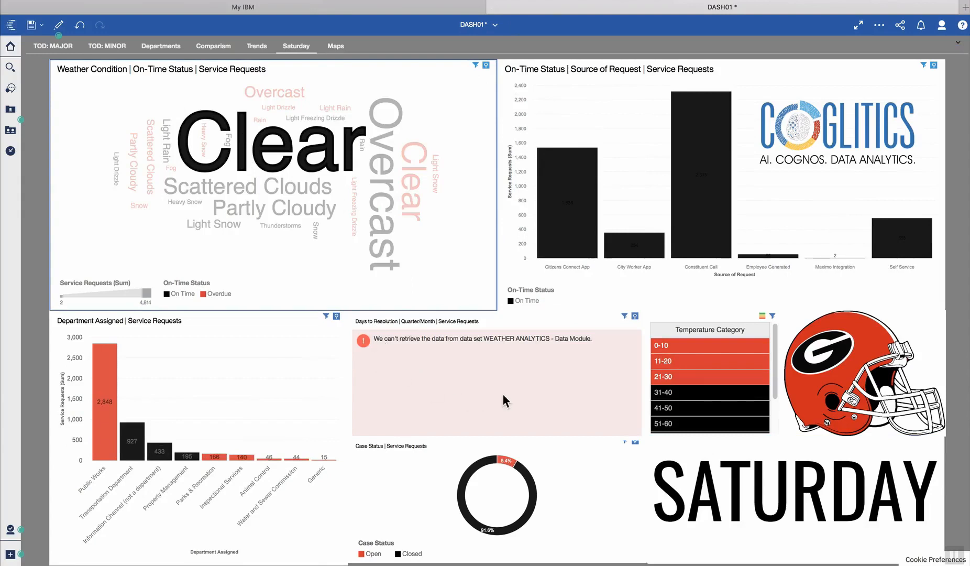
pyautogui.moveTo(407, 357)
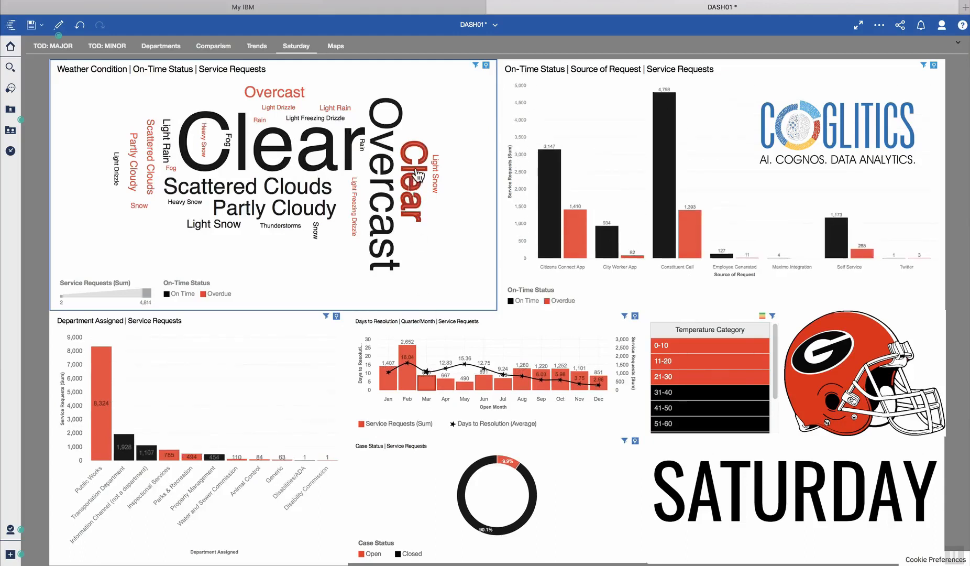
pyautogui.moveTo(426, 189)
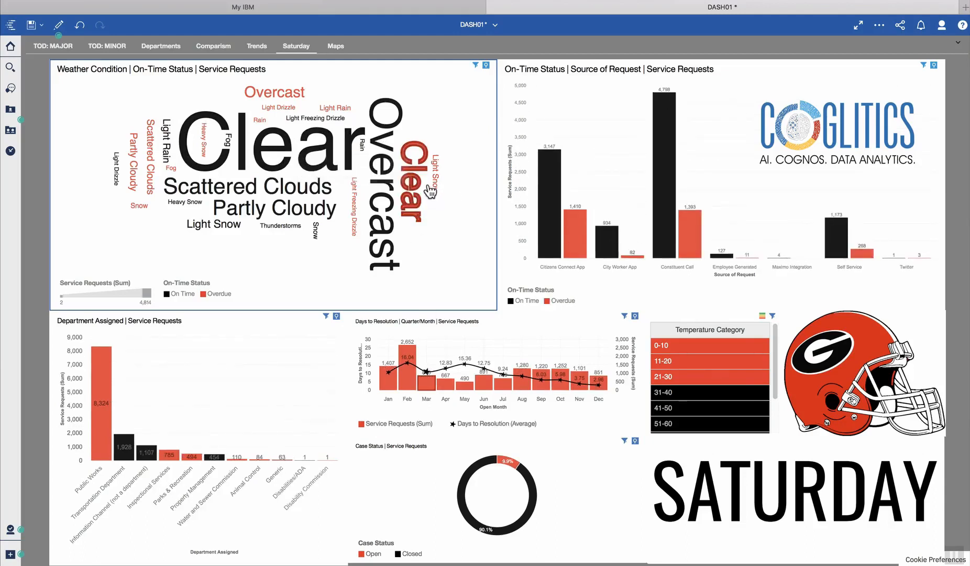
pyautogui.moveTo(711, 172)
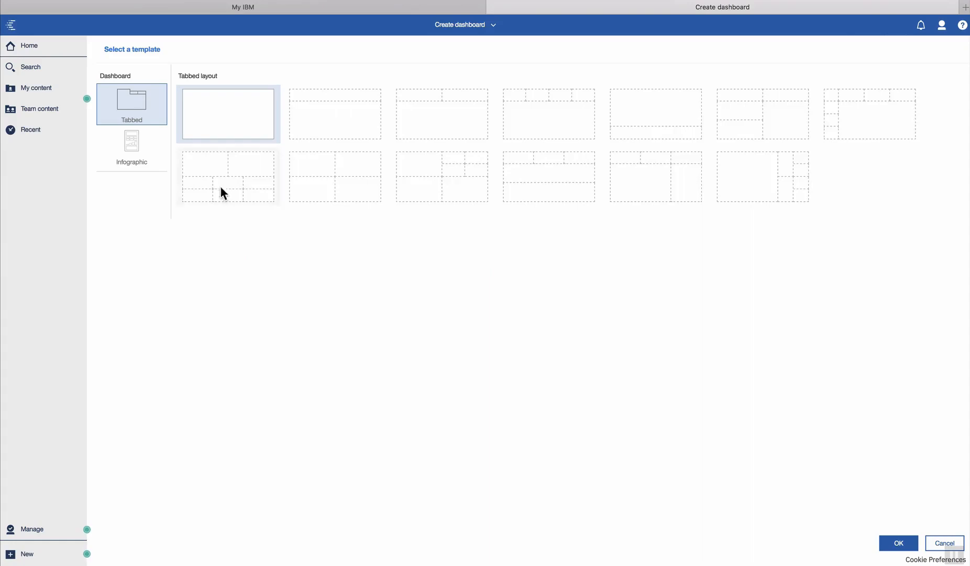
# Confirm the blank Tabbed template with OK to create the new dashboard
pyautogui.click(897, 543)
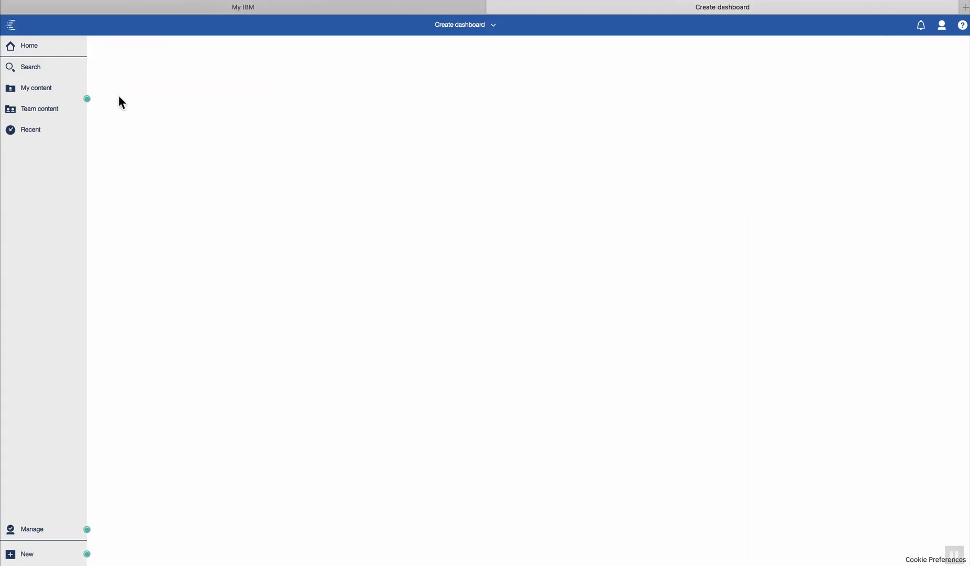